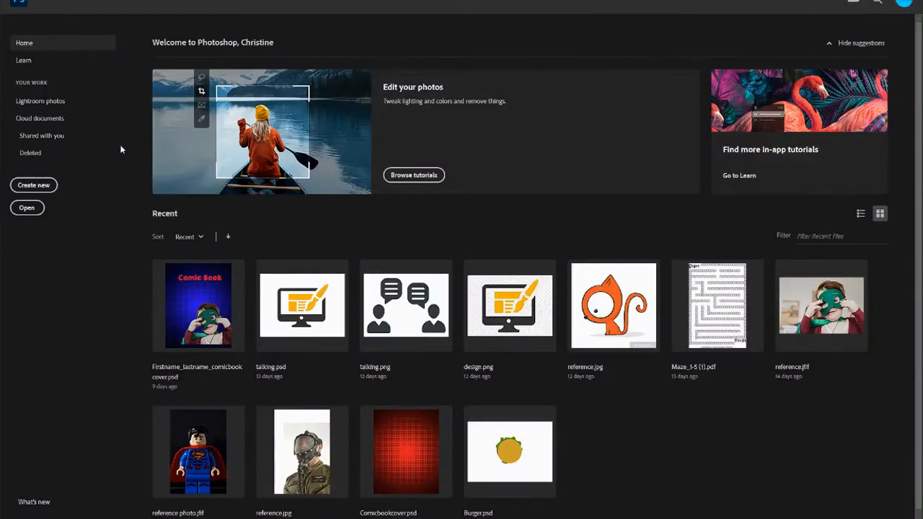
mouse_move(680, 119)
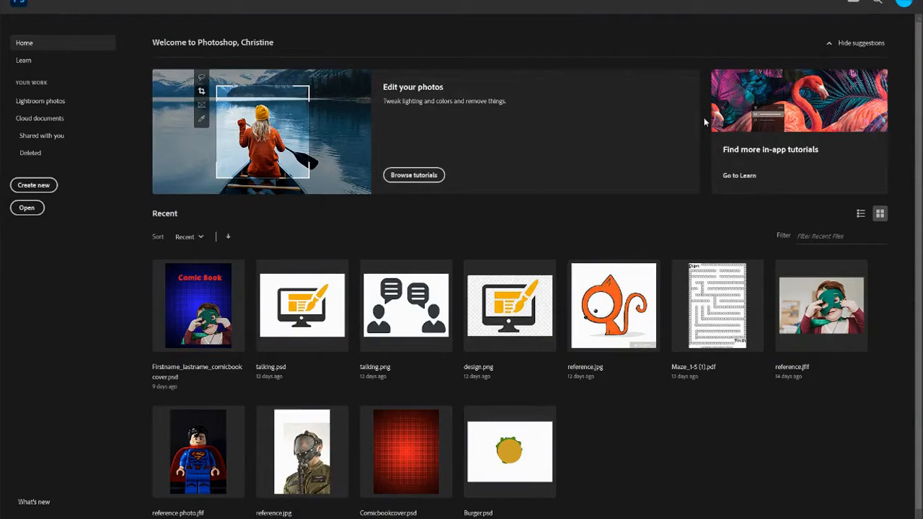
mouse_move(40, 21)
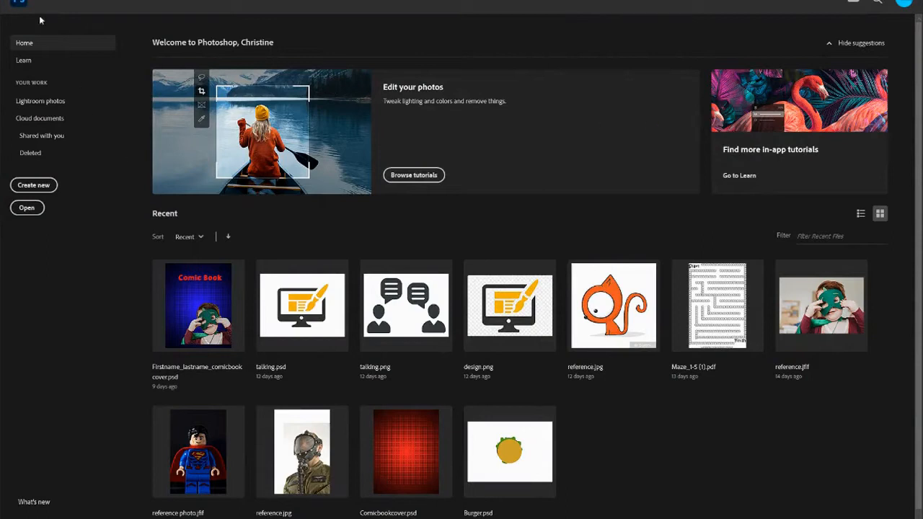
Step: Start a new document named Firstname_lastname_sandwich
click(22, 4)
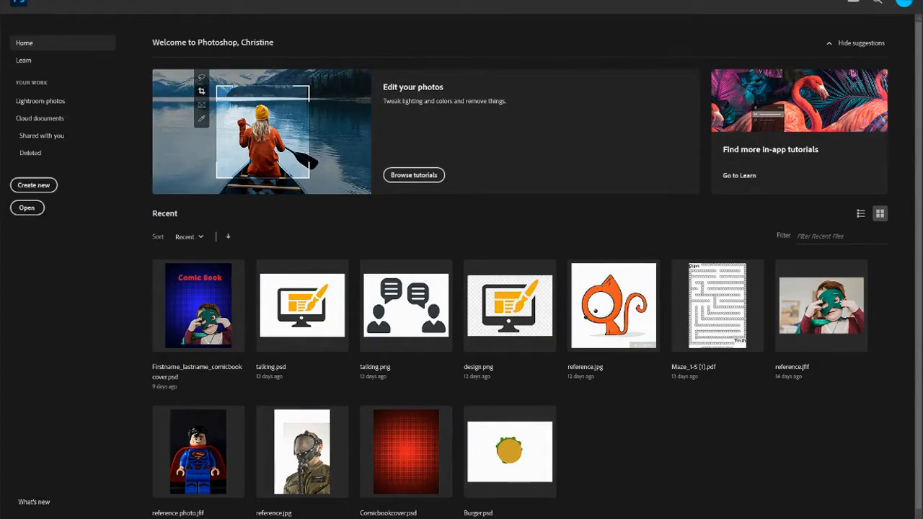
click(34, 185)
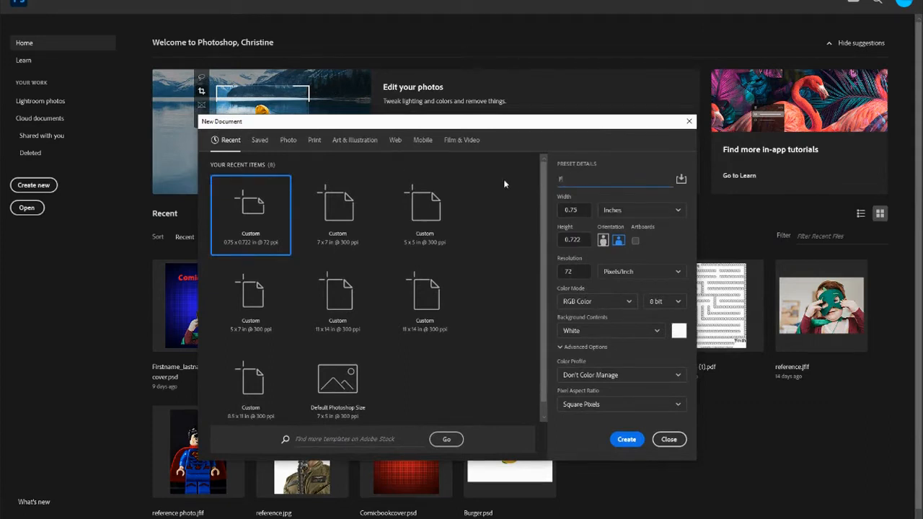
text(Firstname_lastname_sandwich)
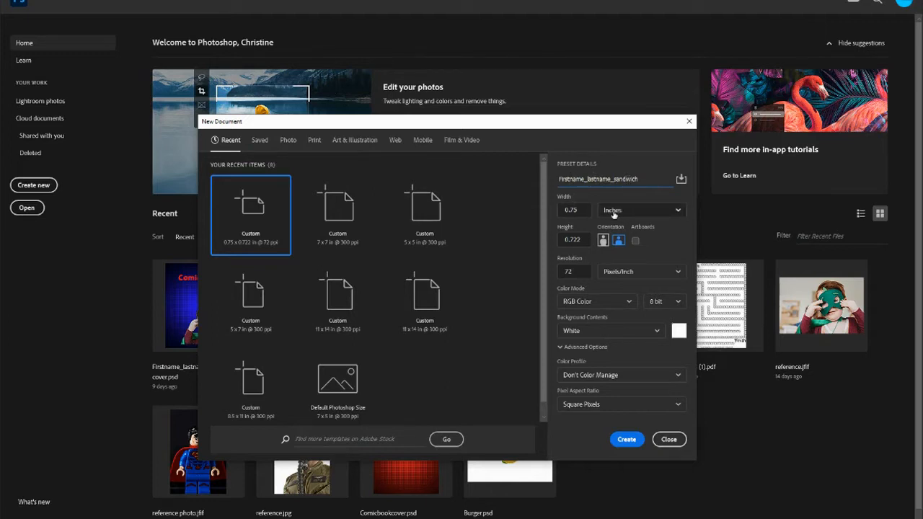
click(640, 210)
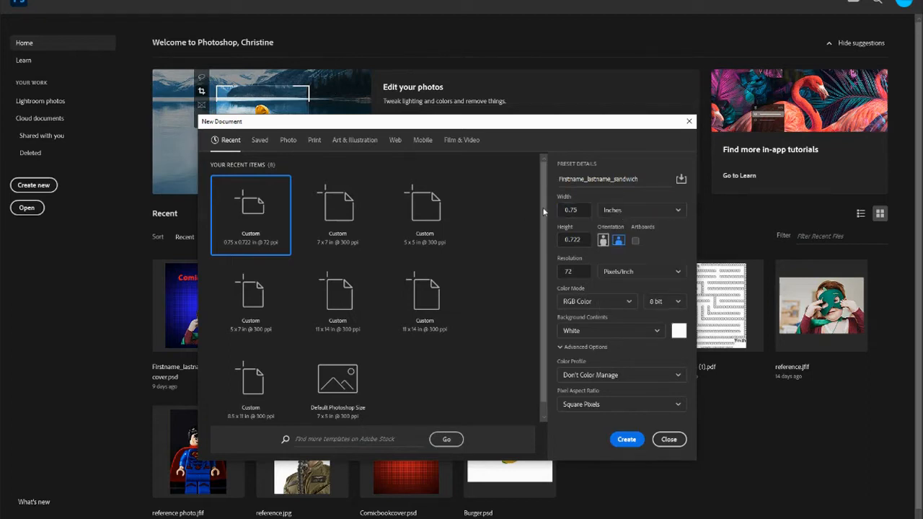
Step: Set the canvas to 7 by 5 inches at 300 ppi with a white background and create it
click(572, 210)
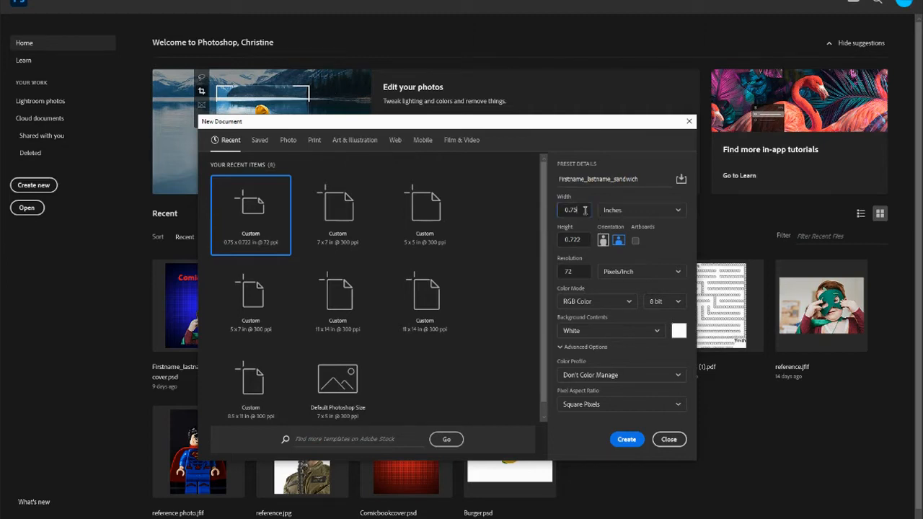
text(7)
click(574, 239)
text(5)
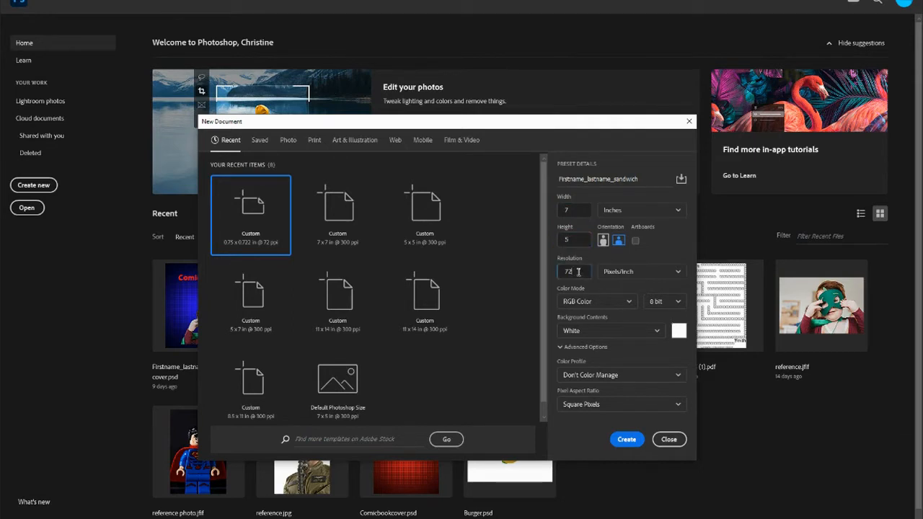
text(300)
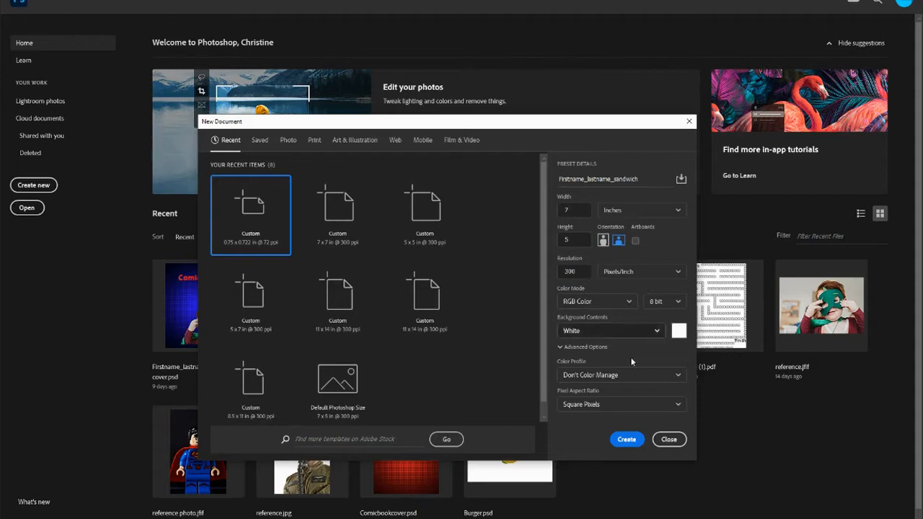
click(669, 439)
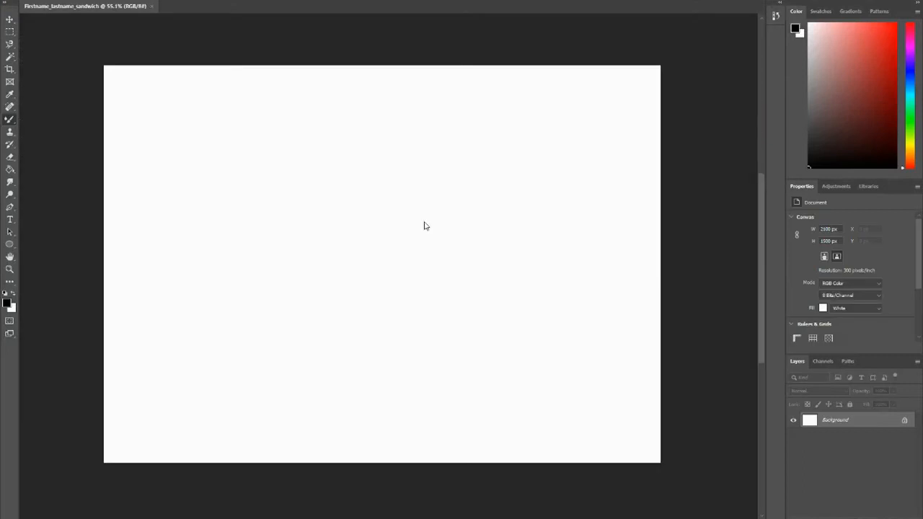
mouse_move(375, 242)
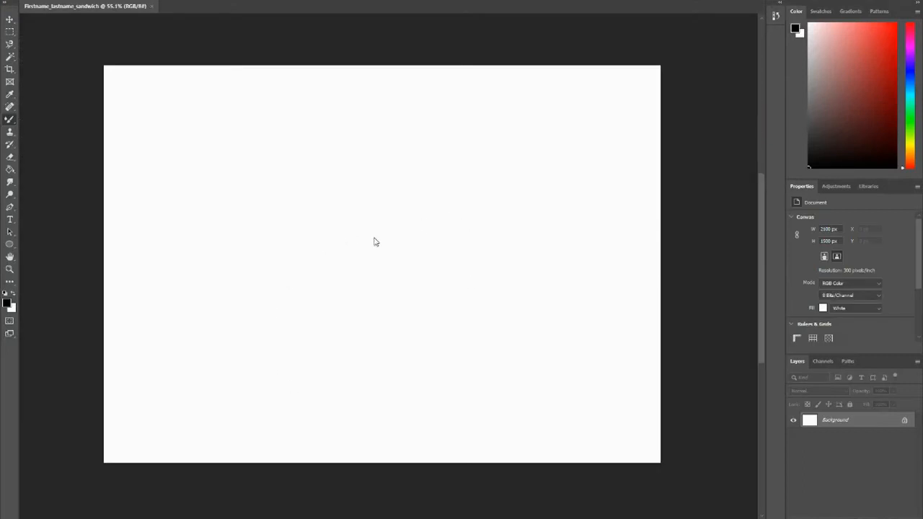
mouse_move(563, 251)
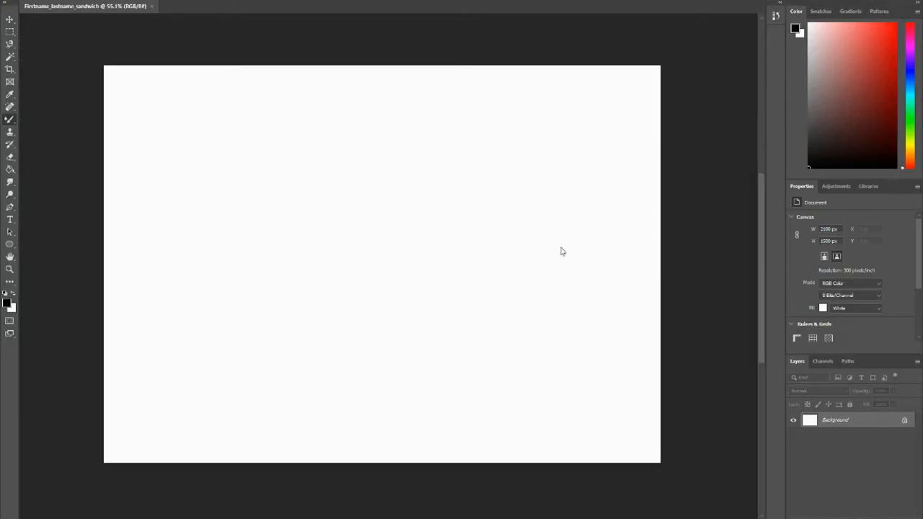
mouse_move(526, 244)
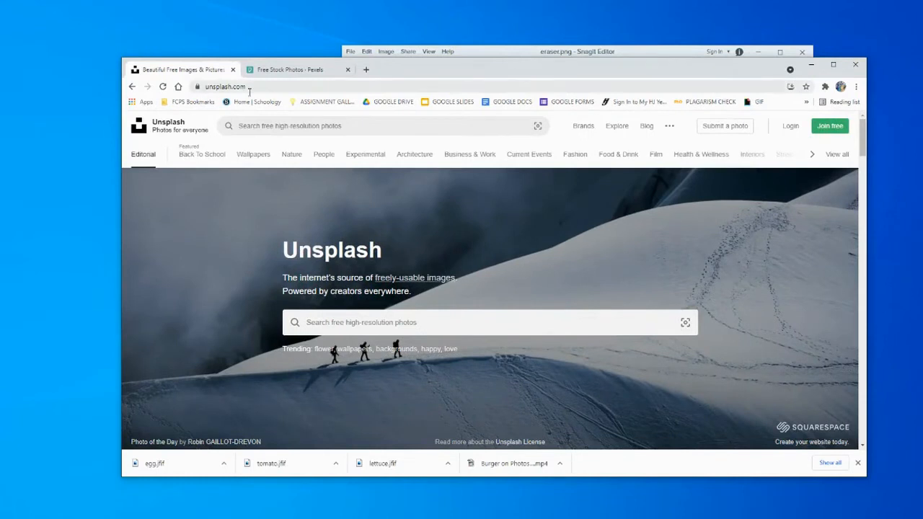
Step: Return to Unsplash and search for 'slide of bread'
click(289, 69)
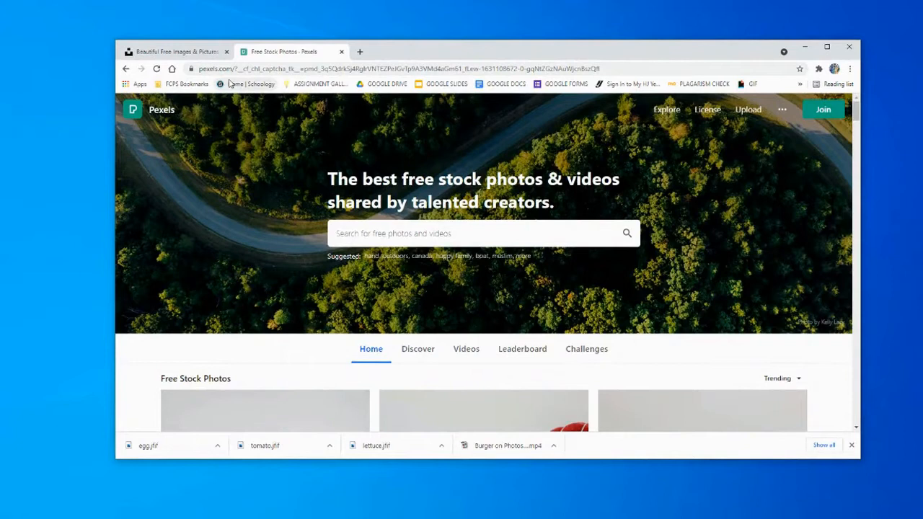
click(177, 51)
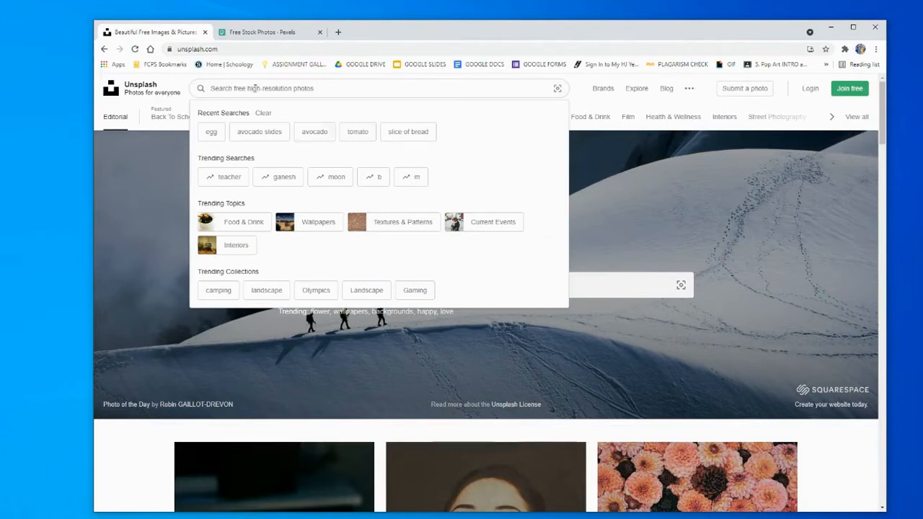
text(s)
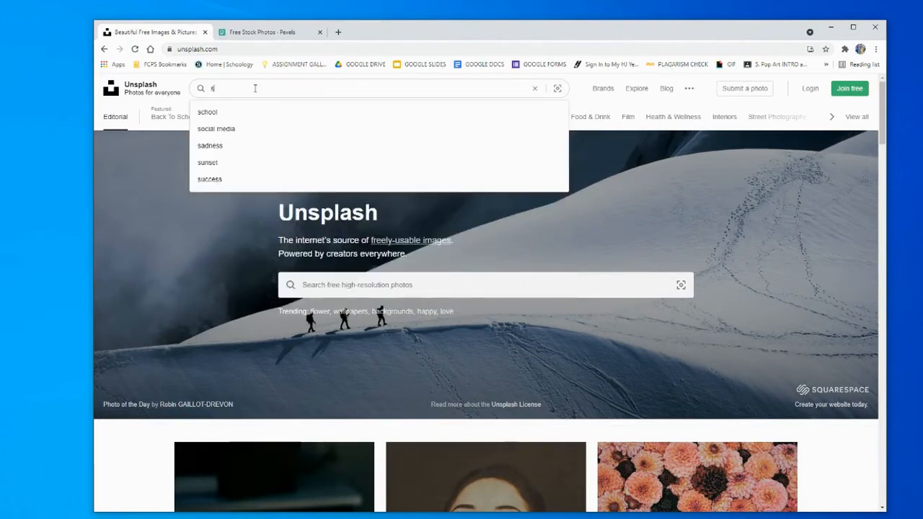
text(lide ob)
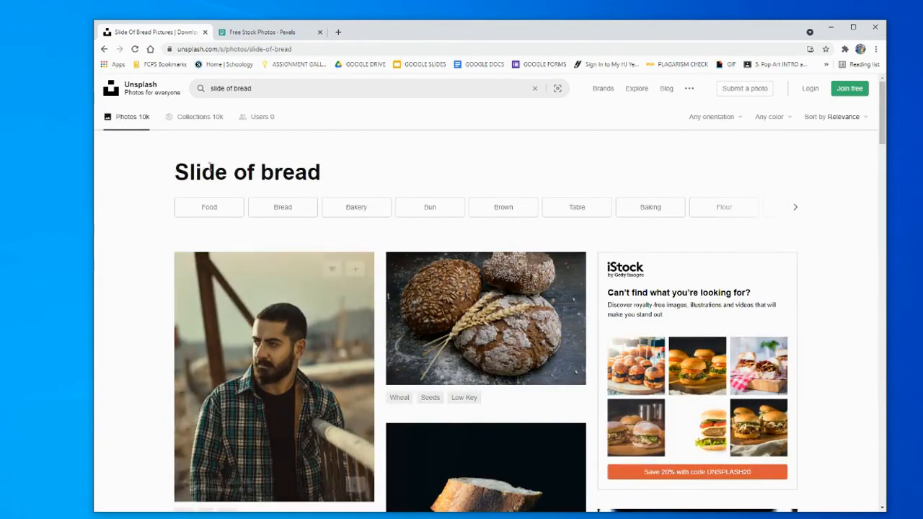
Step: Scroll through the bread photo results
scroll(down, 3)
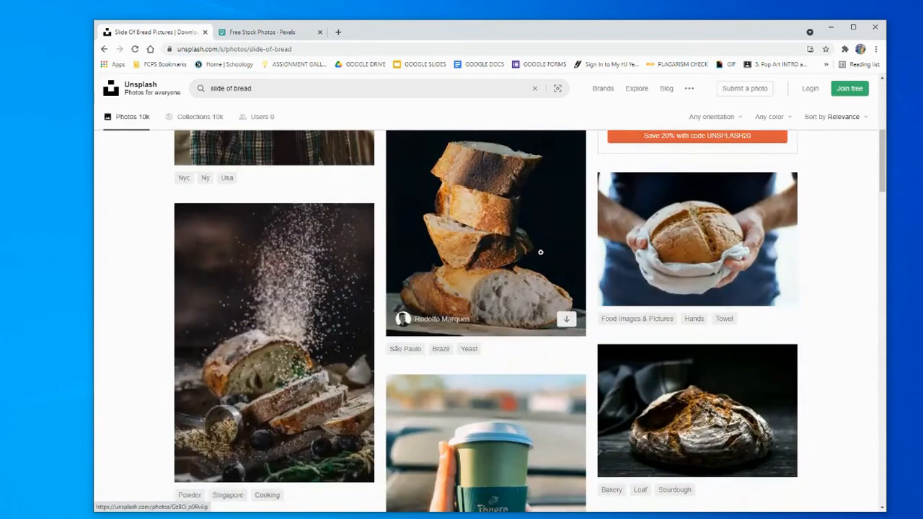
scroll(down, 3)
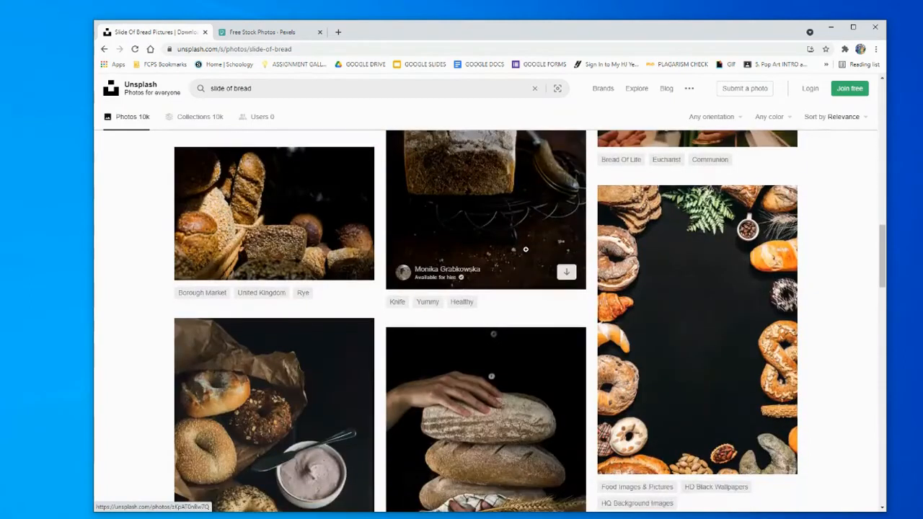
scroll(down, 3)
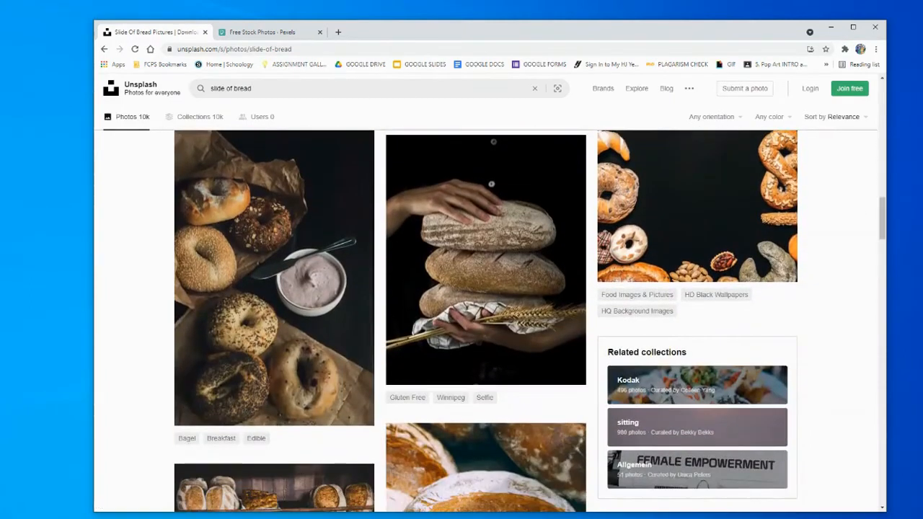
Step: Save the halved bread loaf photo as 'bread' in the Sandwich Tutorial folder
text(bread slice)
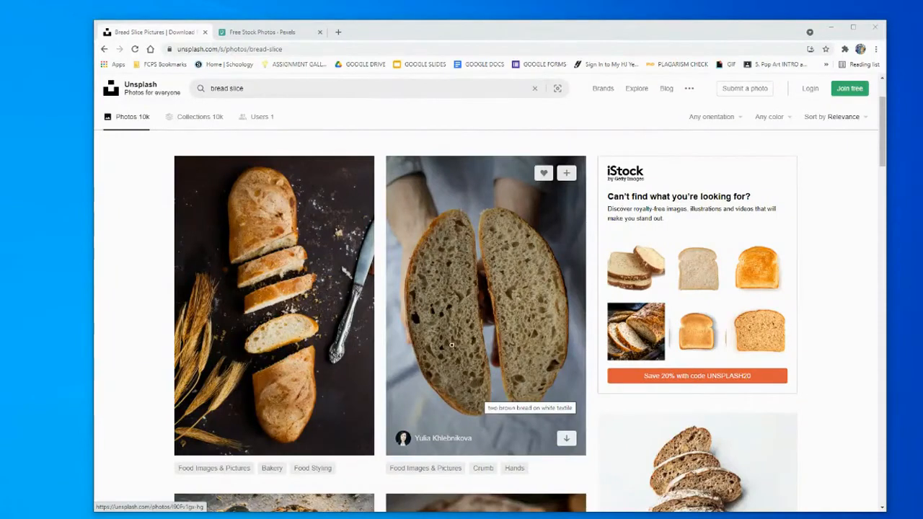
click(486, 303)
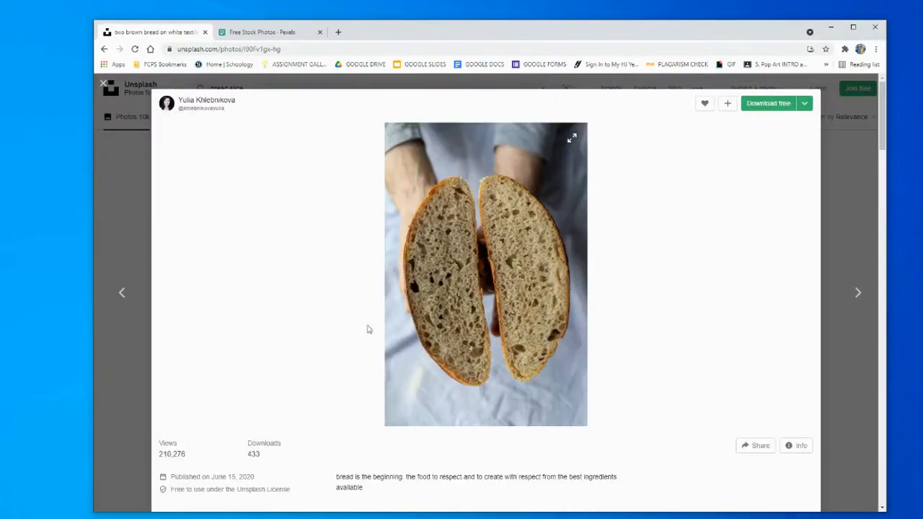
right_click(502, 274)
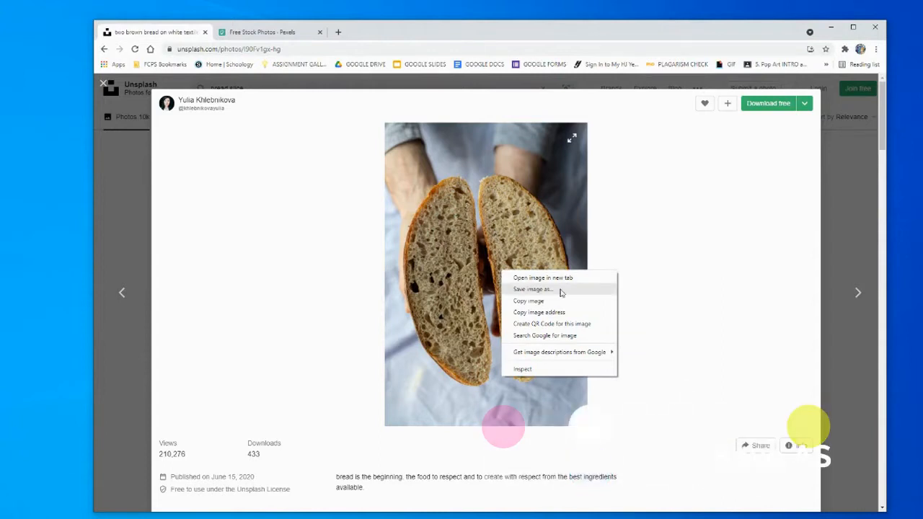
click(531, 289)
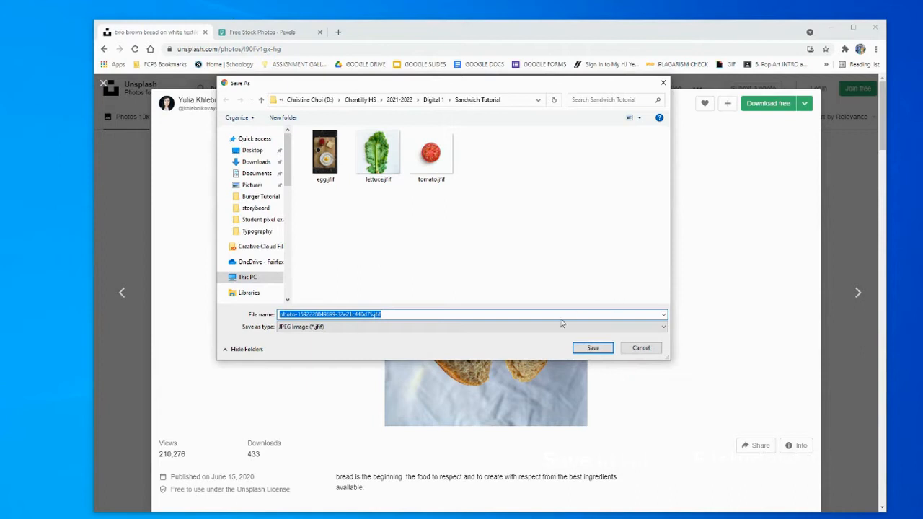
mouse_move(326, 256)
text(bread)
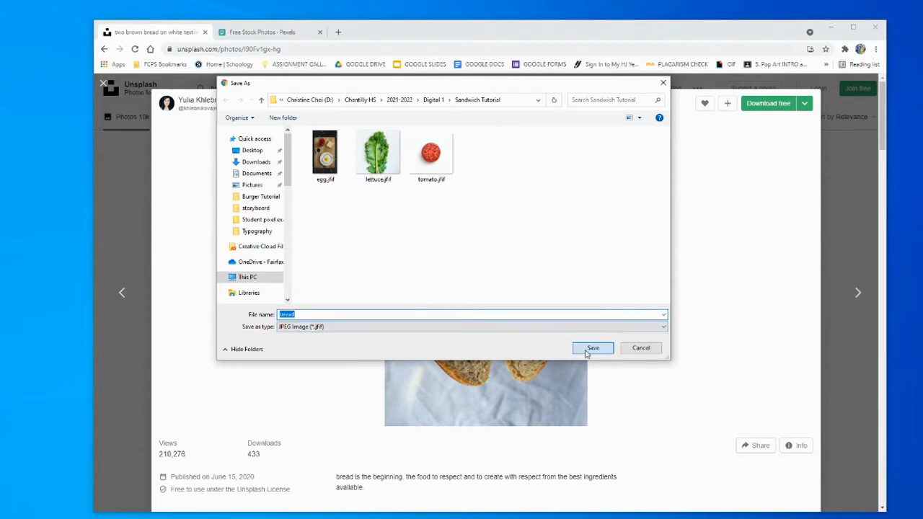
click(593, 347)
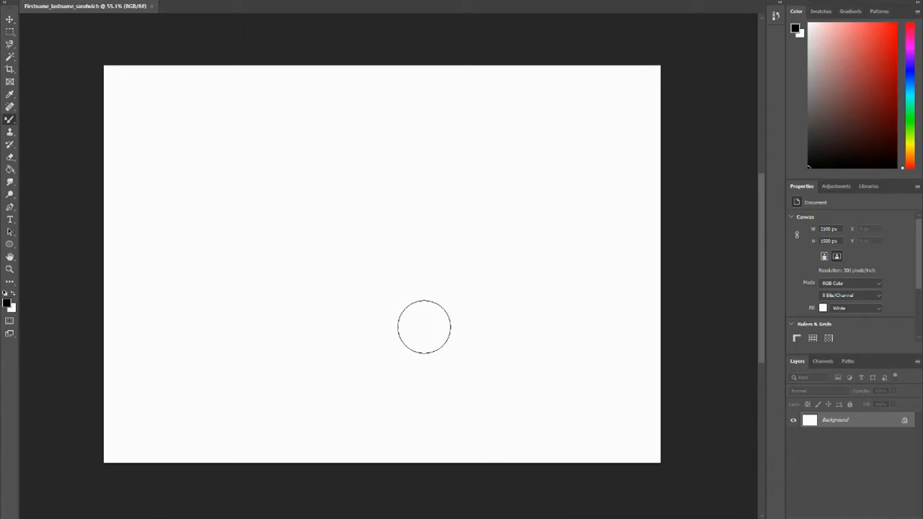
Step: Choose Place Embedded from the File menu to bring an image into the canvas
click(23, 6)
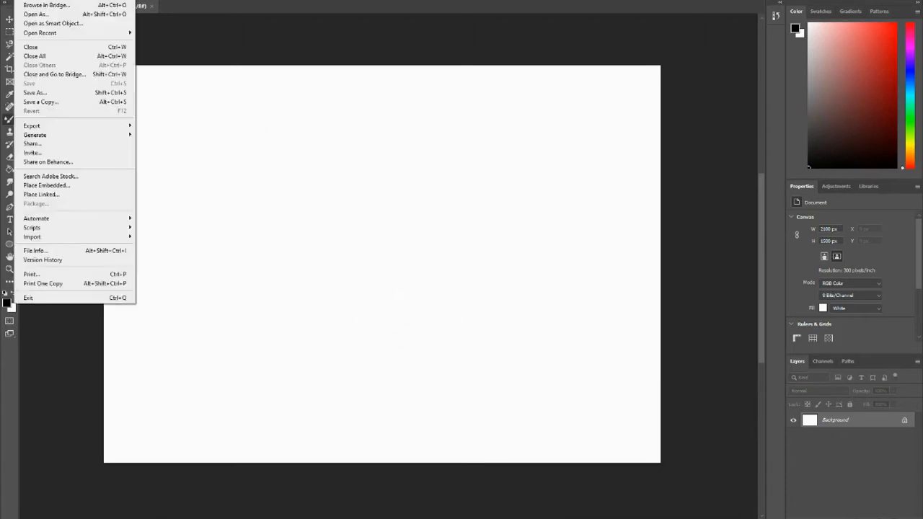
click(35, 14)
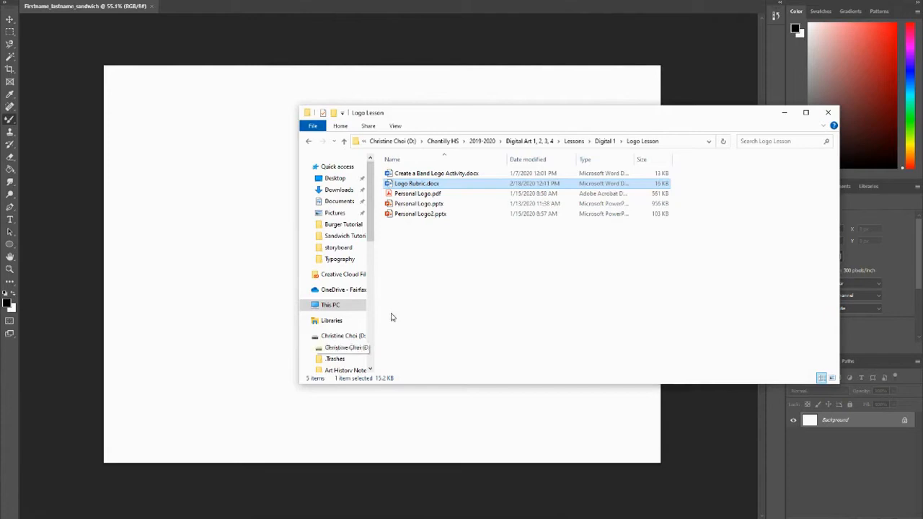
Step: Browse from the D: drive through Chantilly HS and Digital 1 into the Sandwich Tutorial folder
click(343, 335)
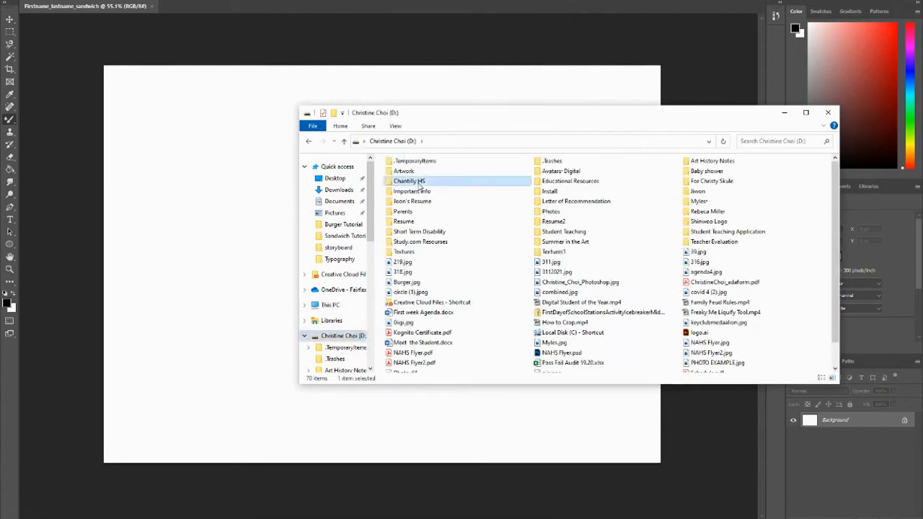
double_click(409, 181)
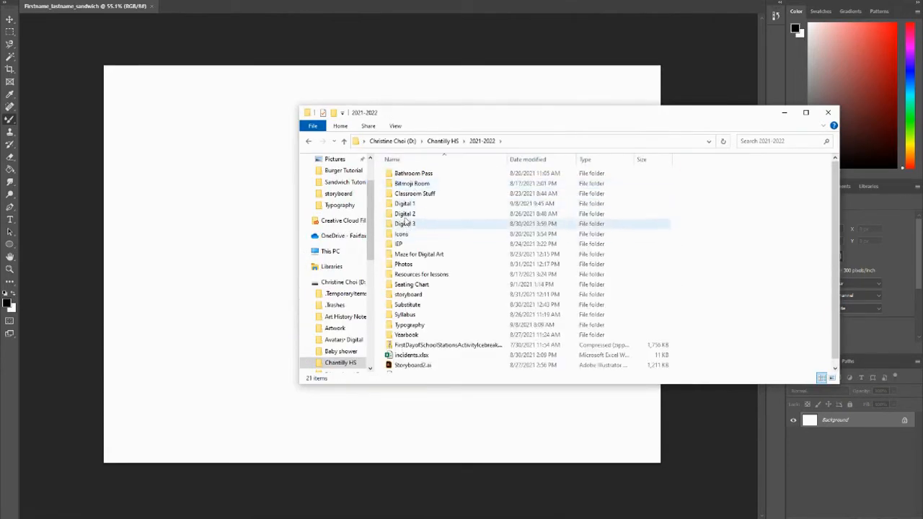
double_click(404, 204)
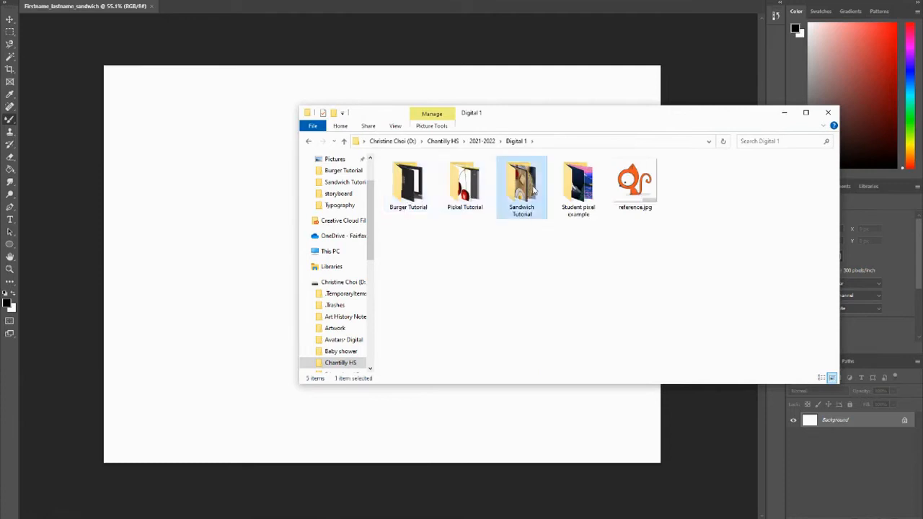
double_click(521, 184)
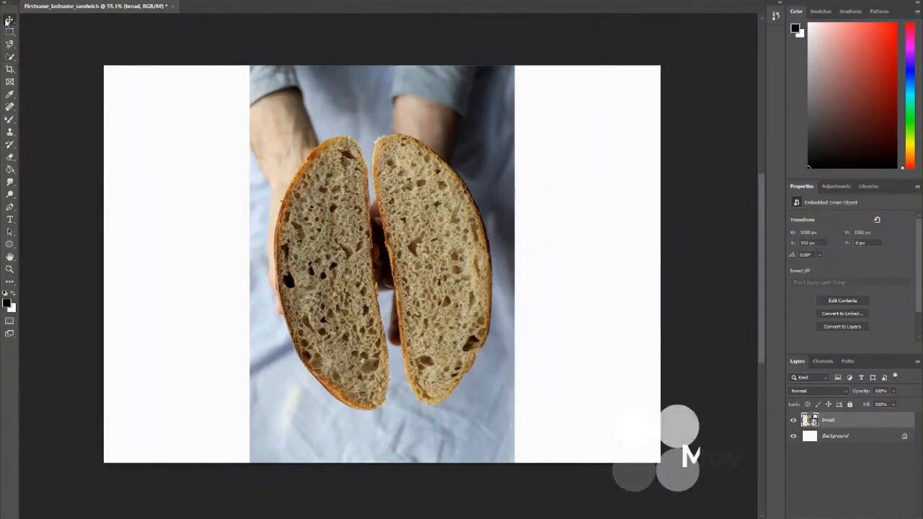
mouse_move(10, 20)
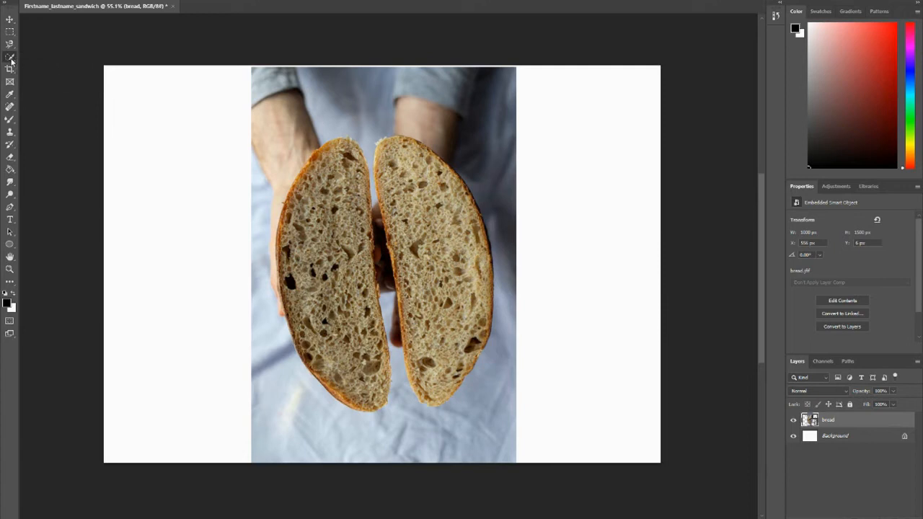
Step: Select both bread halves with Quick Selection and copy them to a new layer with Ctrl+J
click(10, 58)
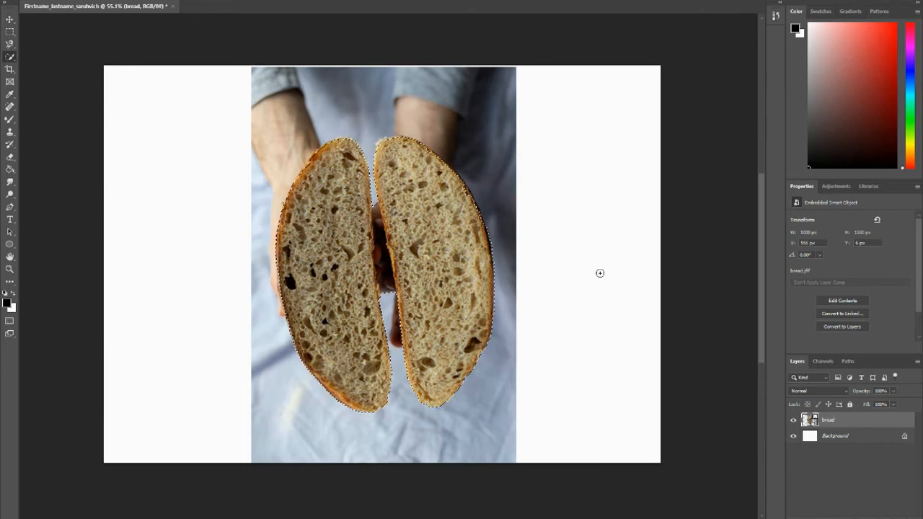
key(ctrl+j)
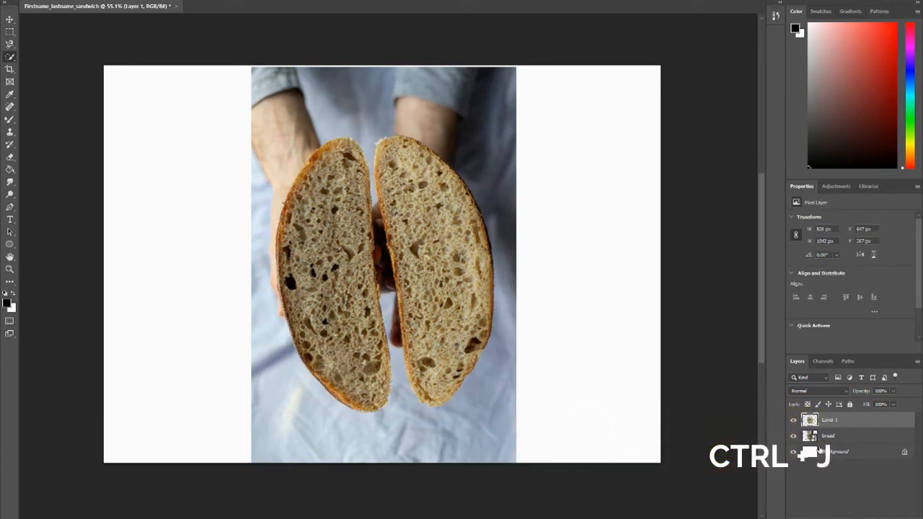
Step: Toggle the original bread photo layer's visibility so only the cut-out halves show on white
key(ctrl+j)
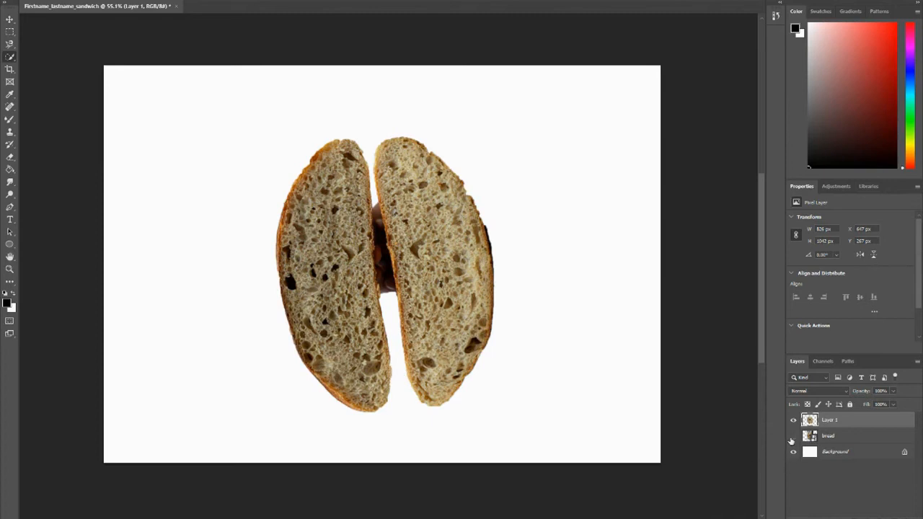
mouse_move(793, 441)
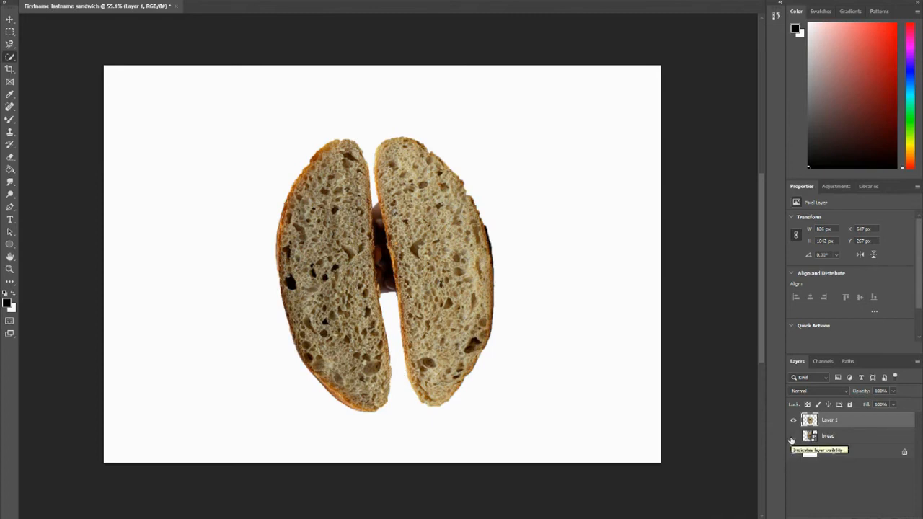
click(794, 437)
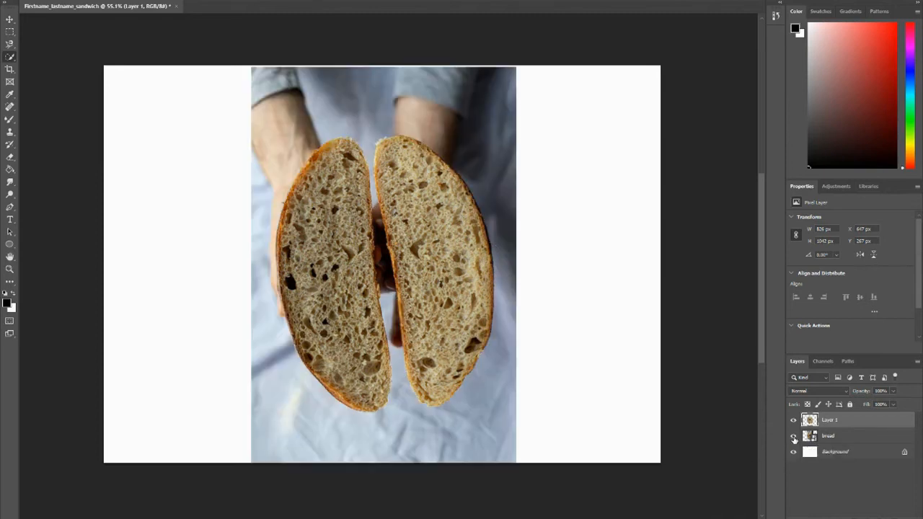
click(793, 436)
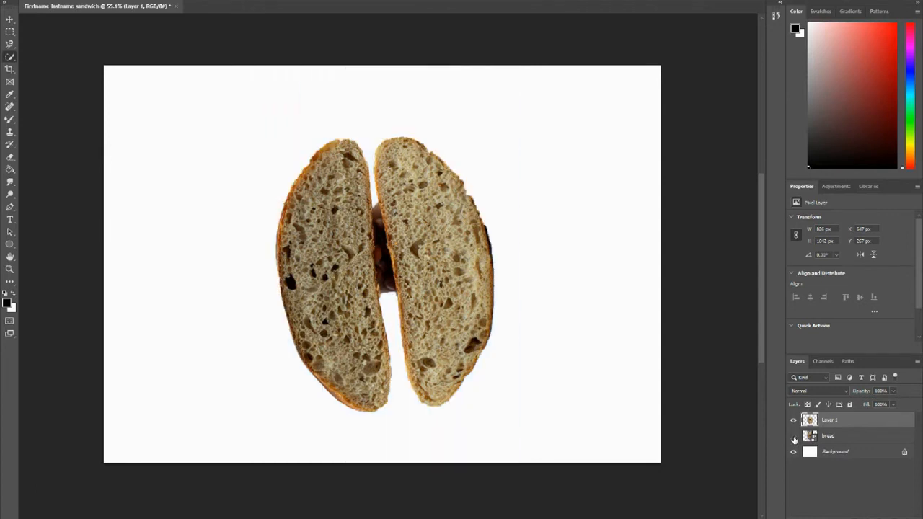
click(794, 435)
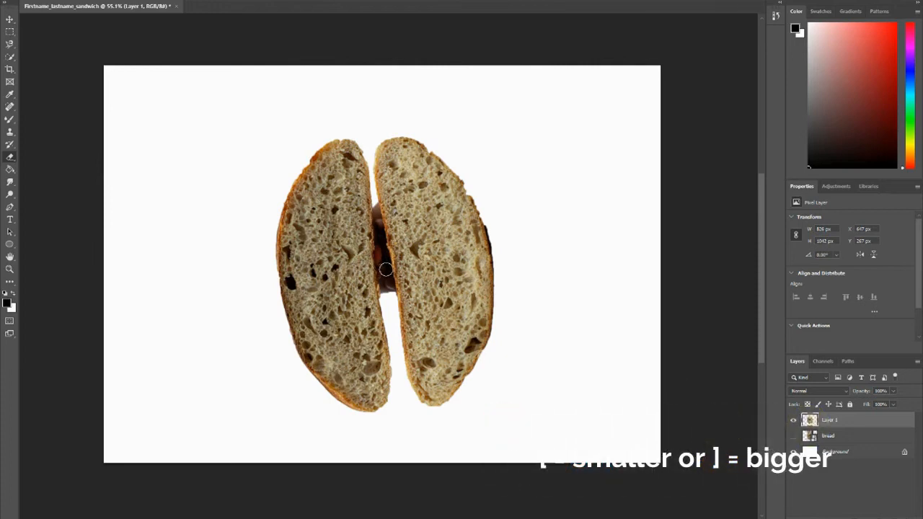
mouse_move(386, 298)
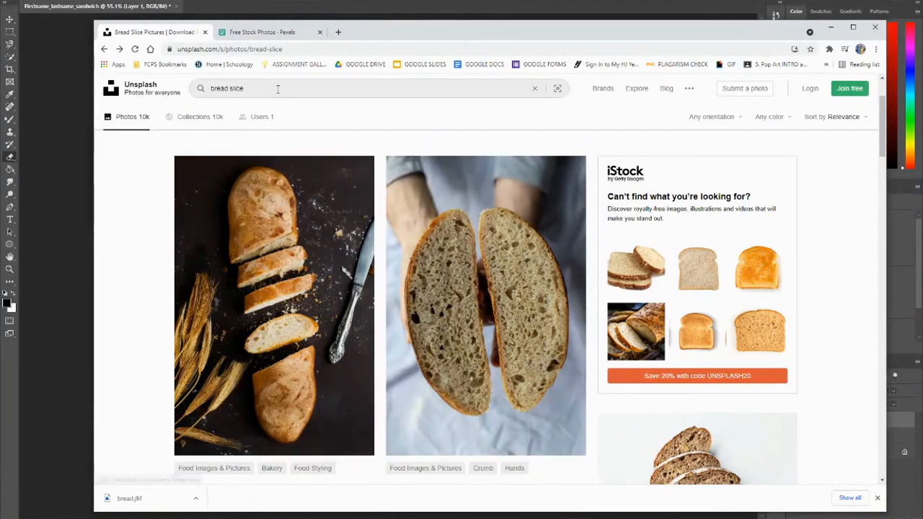
mouse_move(278, 88)
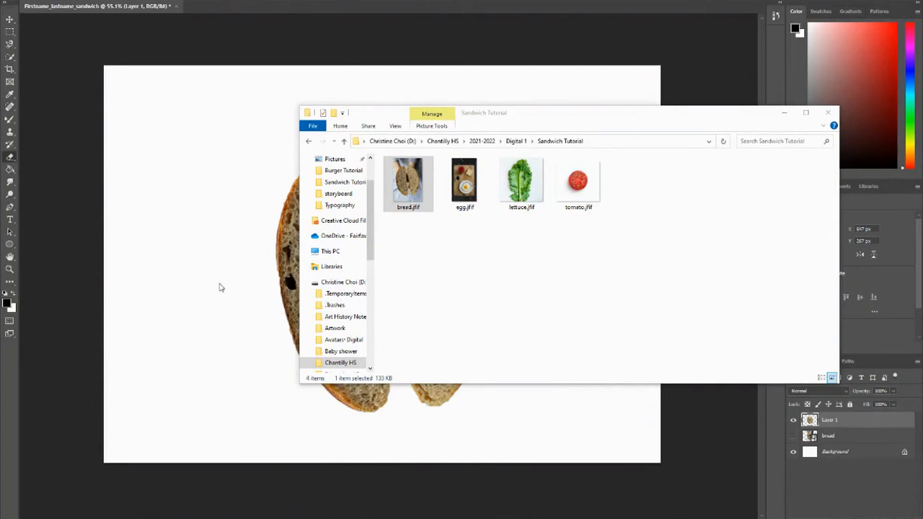
mouse_move(224, 283)
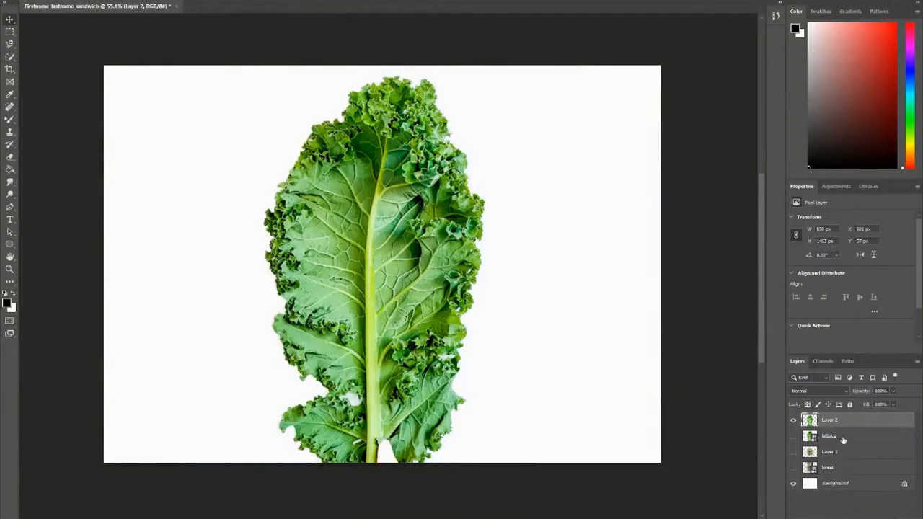
Step: Select the cut-out kale layer and rename it 'lettuce'
click(830, 436)
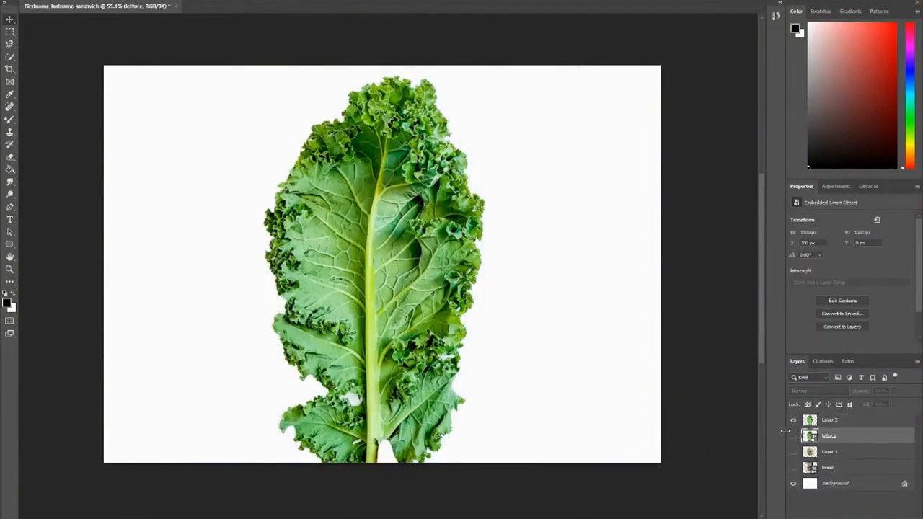
click(830, 420)
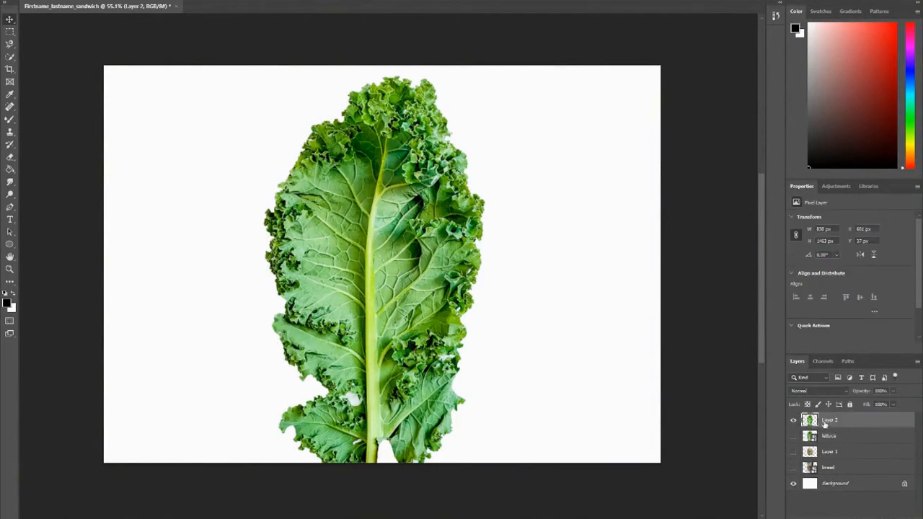
double_click(829, 420)
text(lettuce)
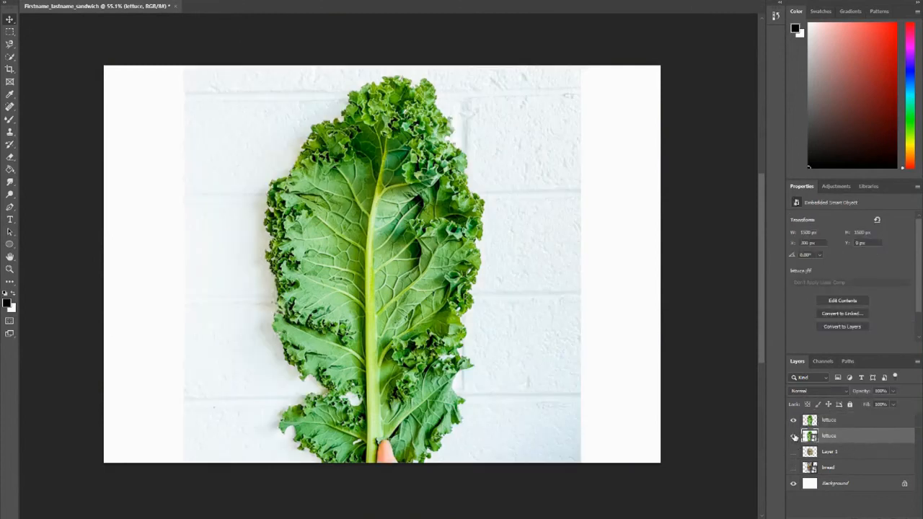
mouse_move(847, 468)
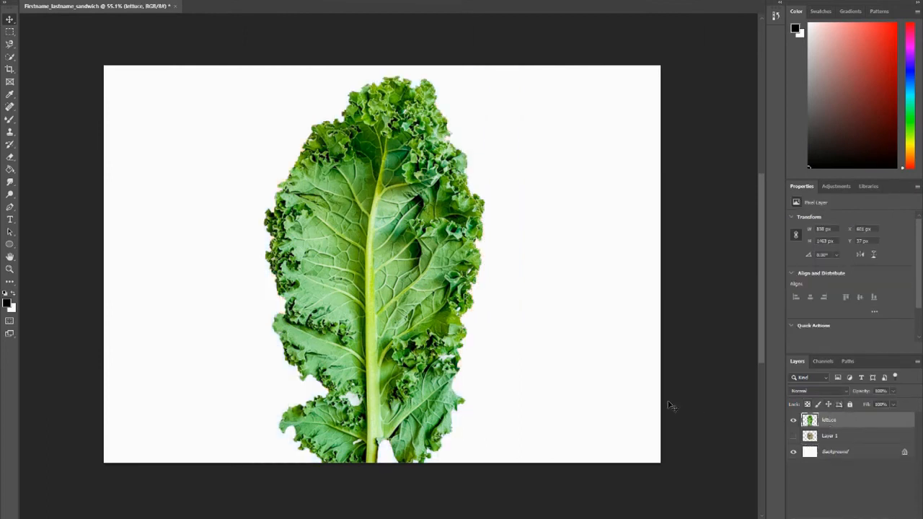
mouse_move(386, 225)
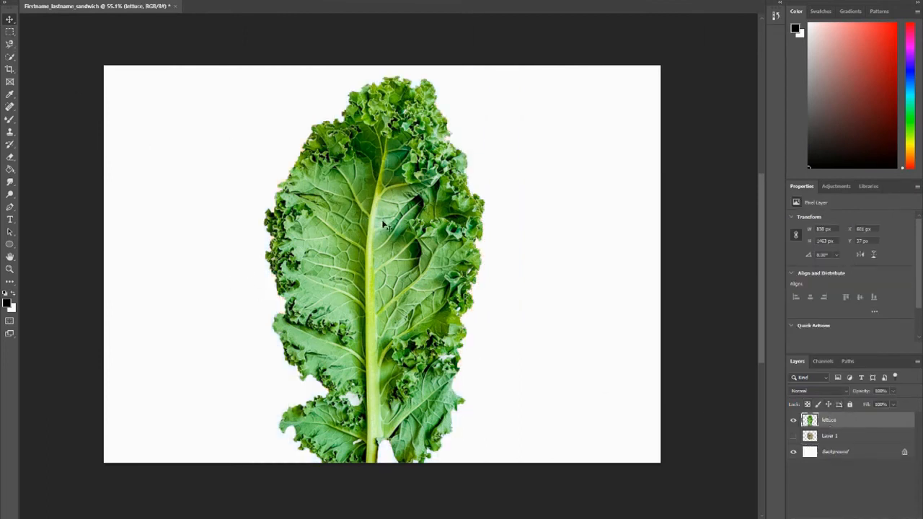
Step: Scale the kale leaf down with the transform handles to fit the bread
drag(382, 224, 395, 214)
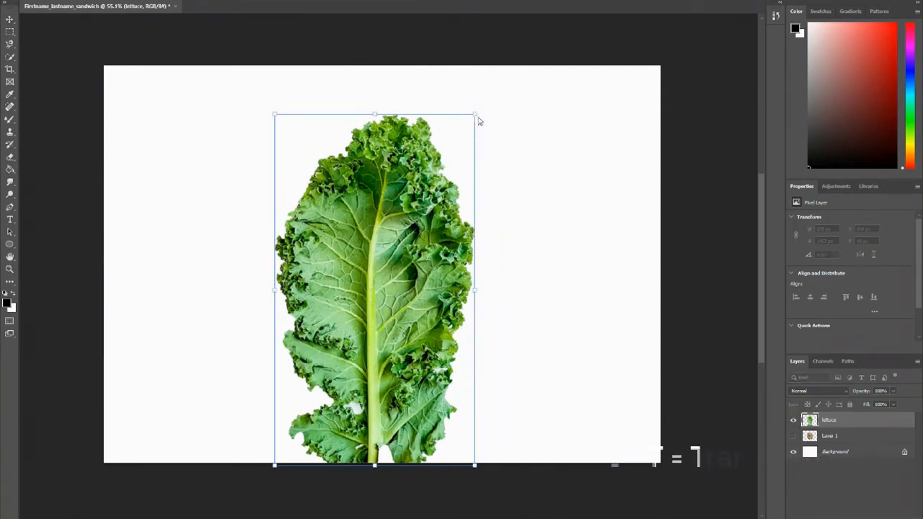
drag(476, 114, 469, 128)
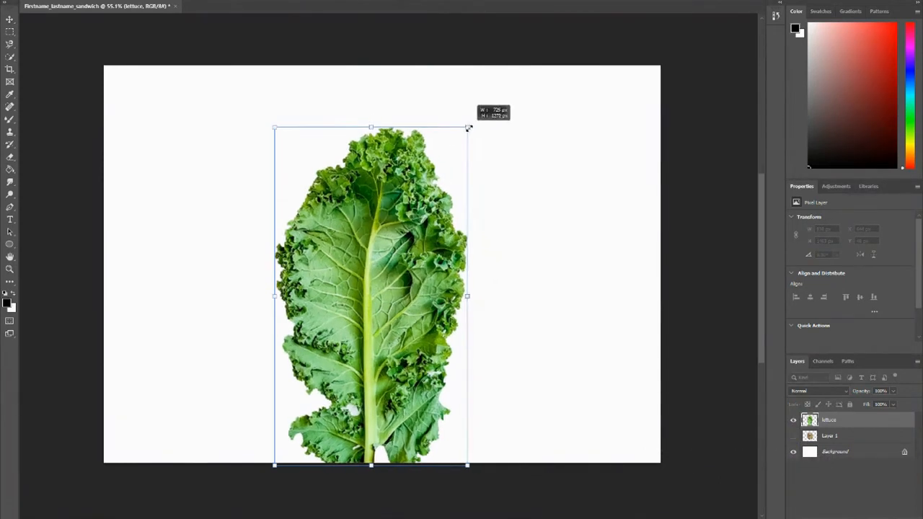
drag(469, 127, 452, 154)
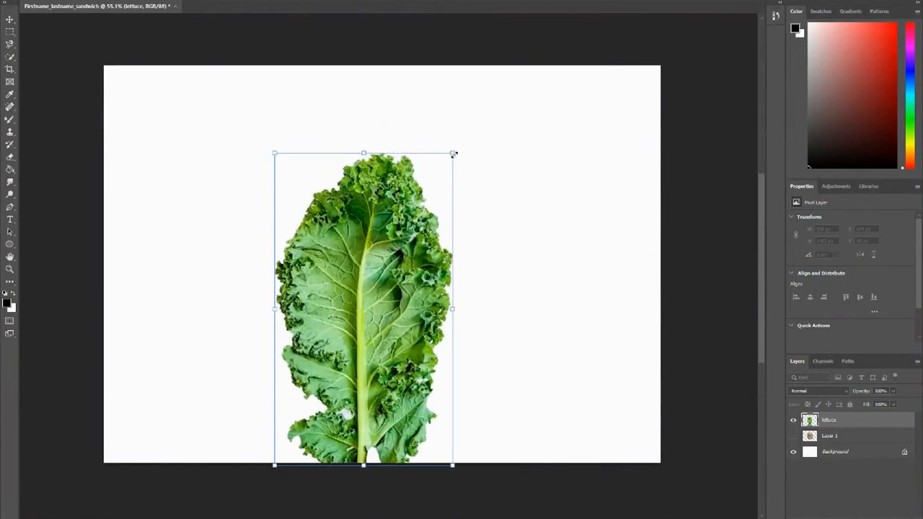
drag(455, 154, 490, 199)
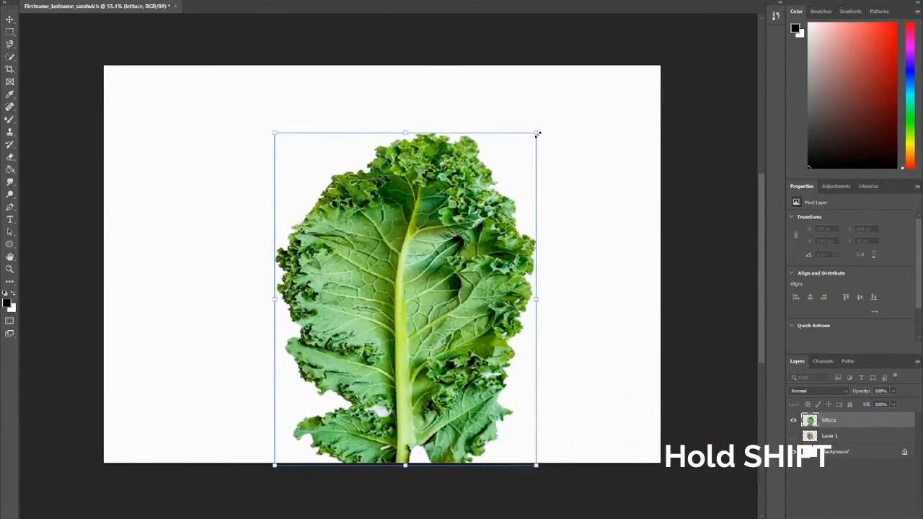
drag(537, 133, 441, 218)
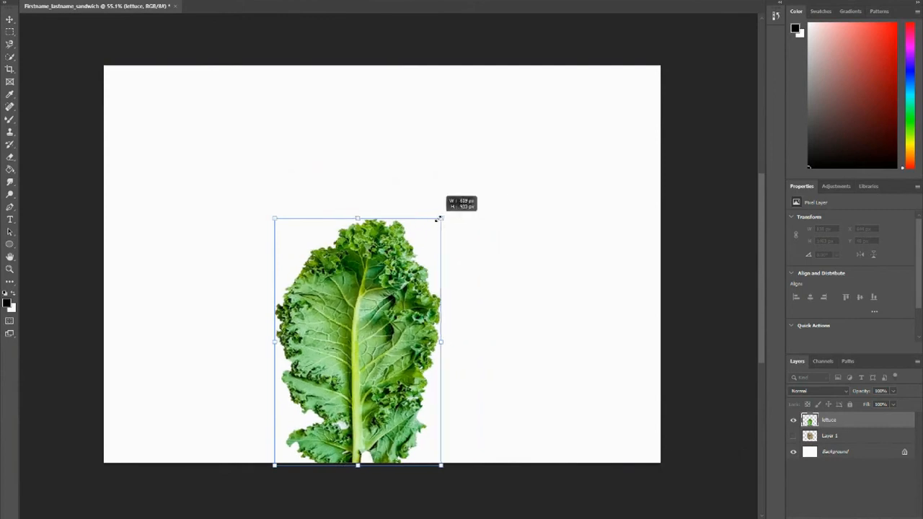
Step: Move the leaf onto the bread slice and centre it
drag(357, 342, 409, 274)
text(bread)
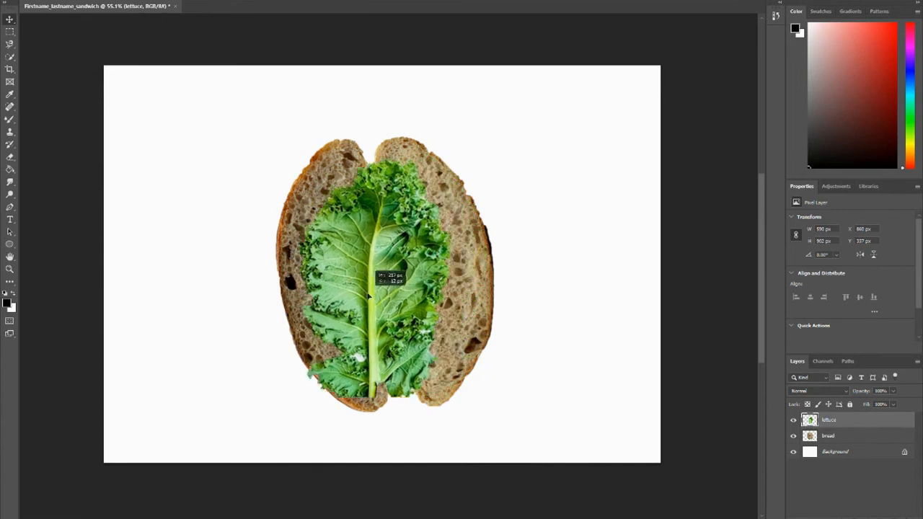
drag(367, 296, 321, 296)
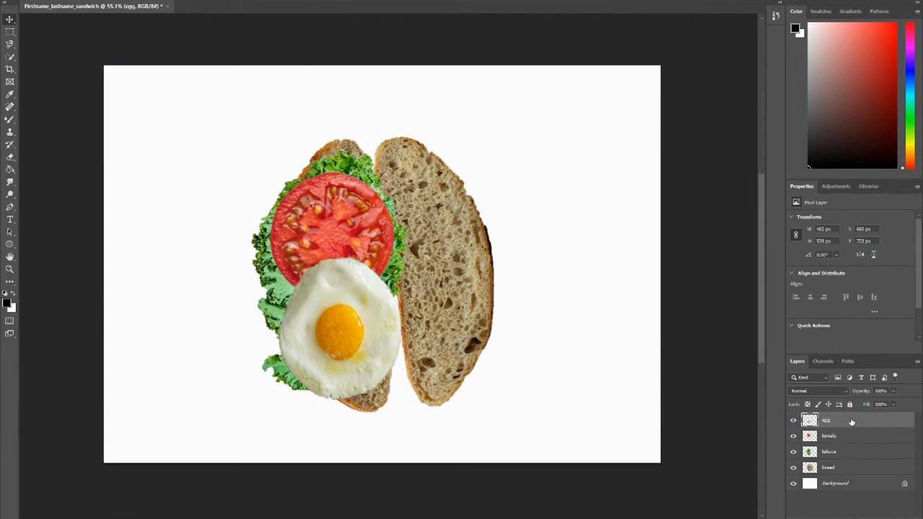
Step: Duplicate the tomato layer with Ctrl+J and drag the copy down over the egg
click(828, 436)
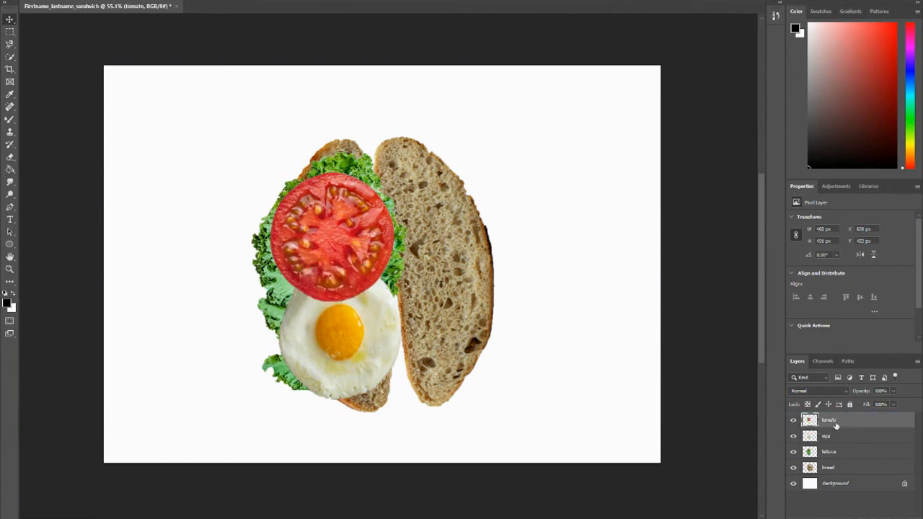
key(ctrl+j)
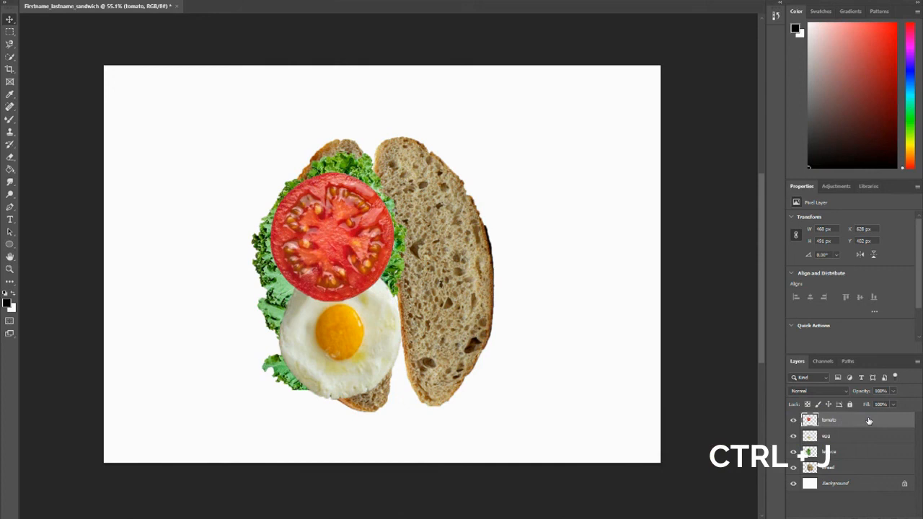
key(ctrl+j)
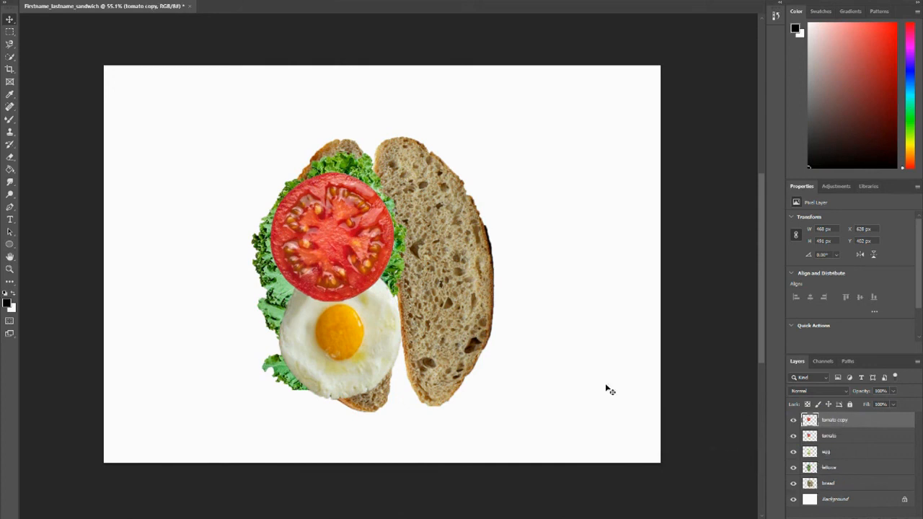
drag(332, 231, 375, 317)
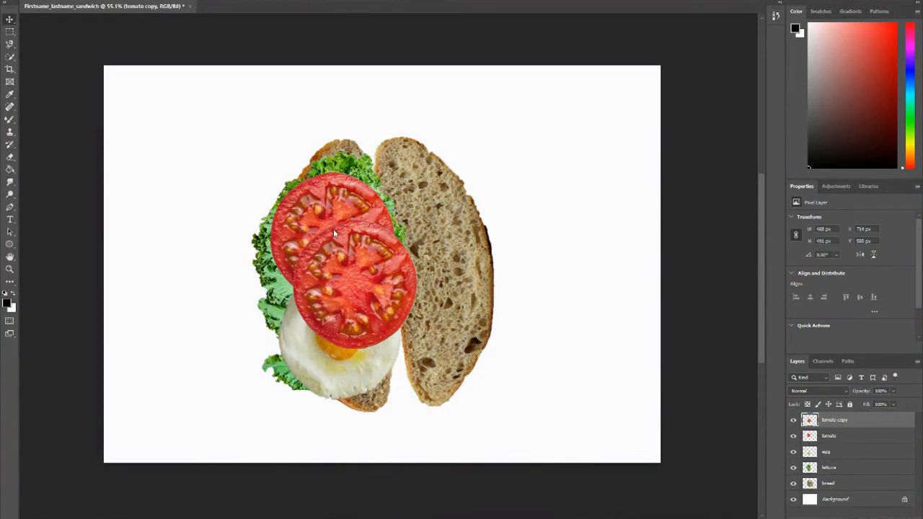
mouse_move(323, 233)
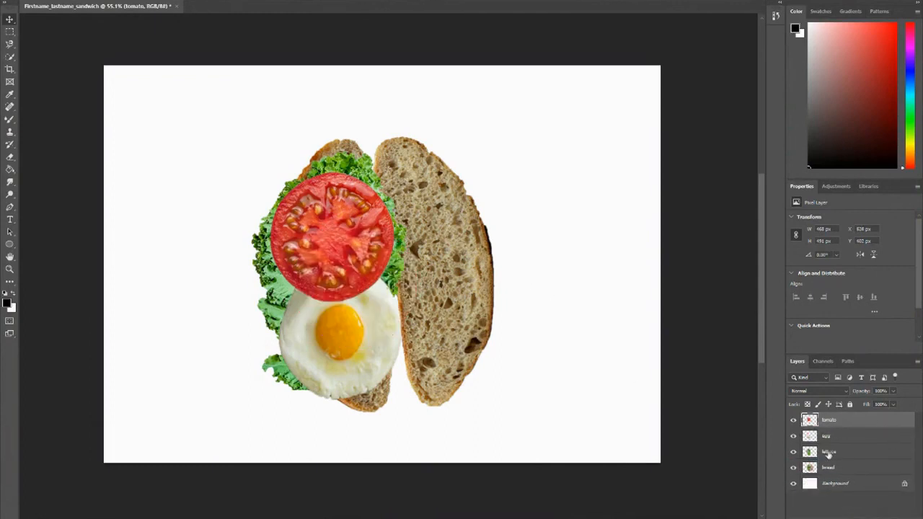
Step: Select the lettuce layer and shift the leaf left beside the tomato and egg
click(830, 451)
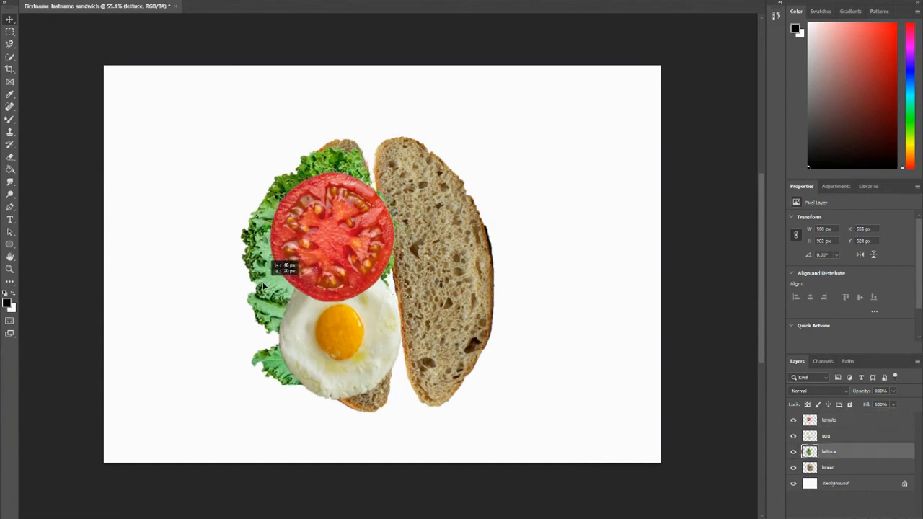
click(65, 6)
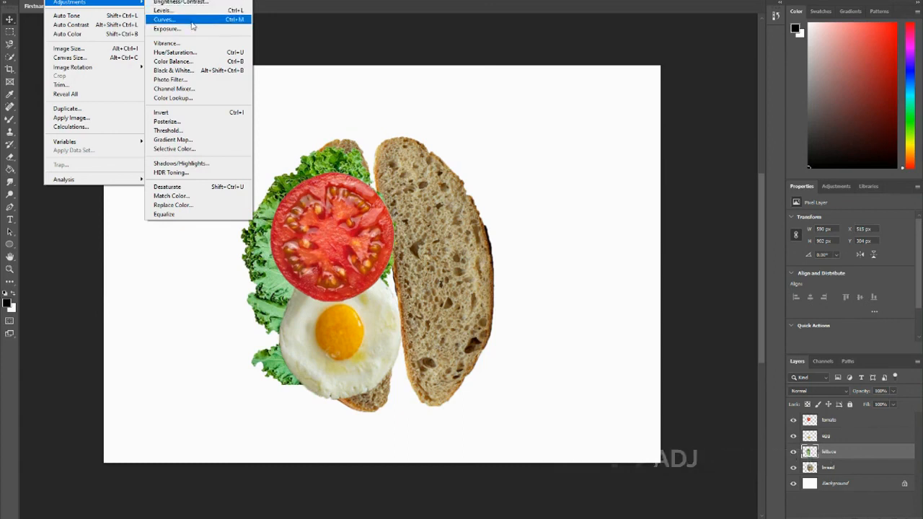
mouse_move(173, 61)
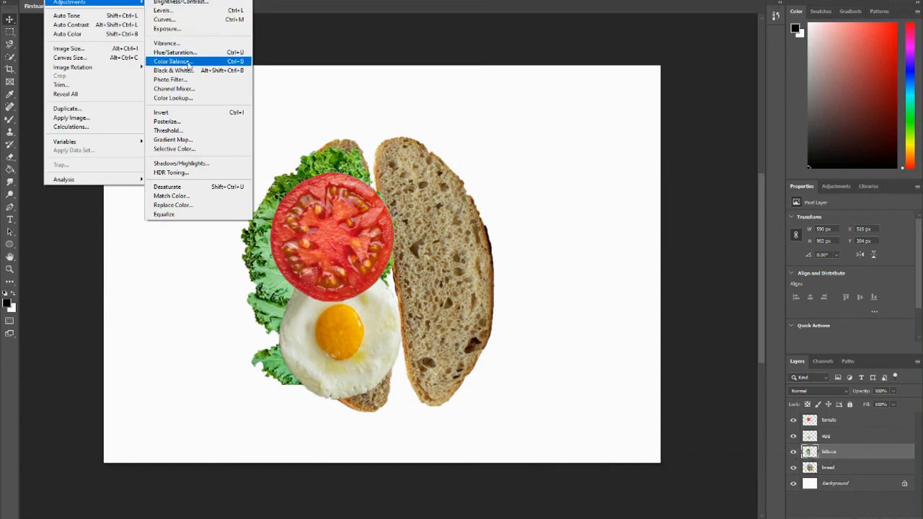
mouse_move(187, 5)
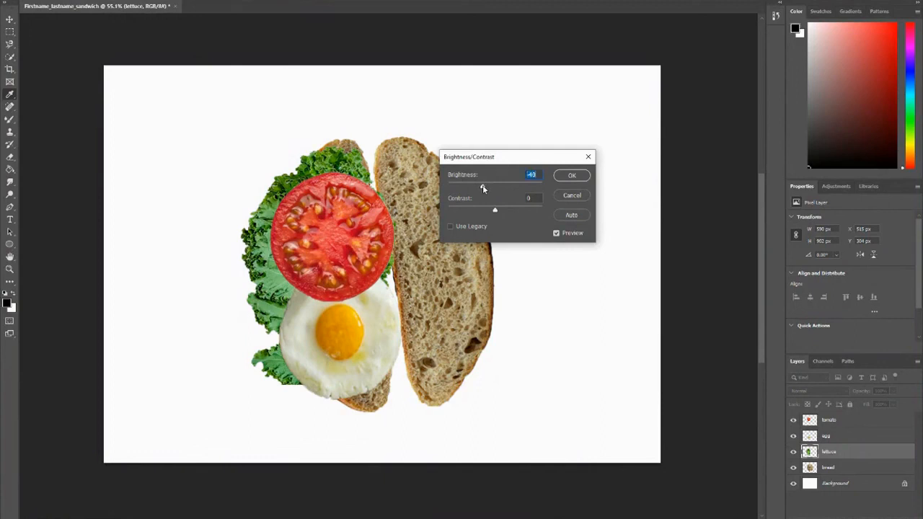
Step: Nudge the lettuce contrast up, then drag it back down below zero
drag(495, 210, 505, 210)
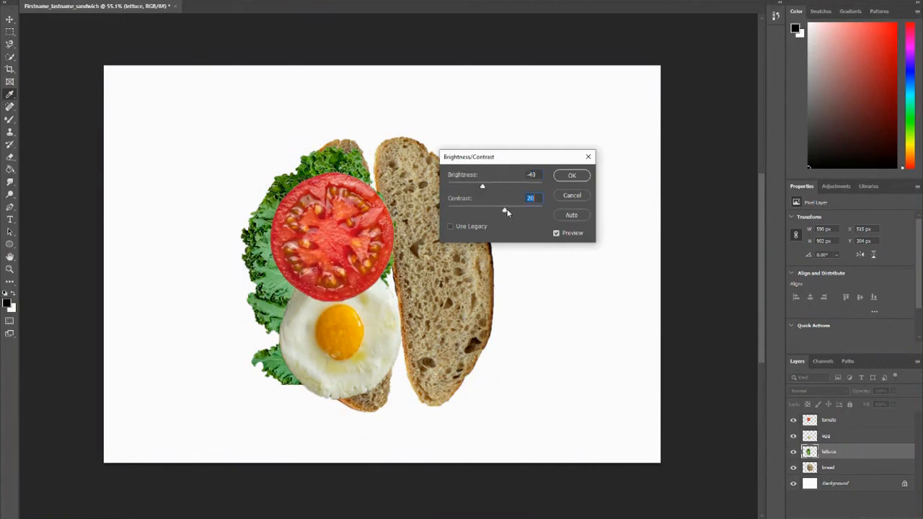
drag(505, 210, 459, 209)
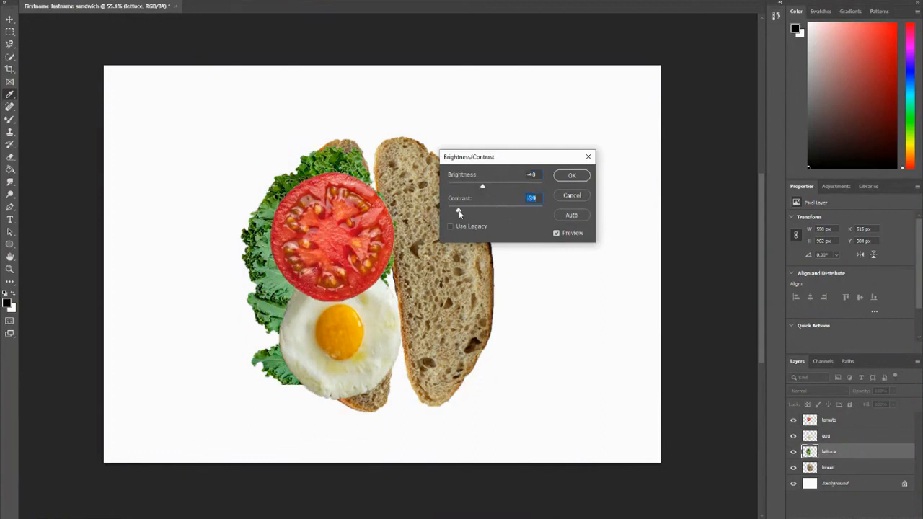